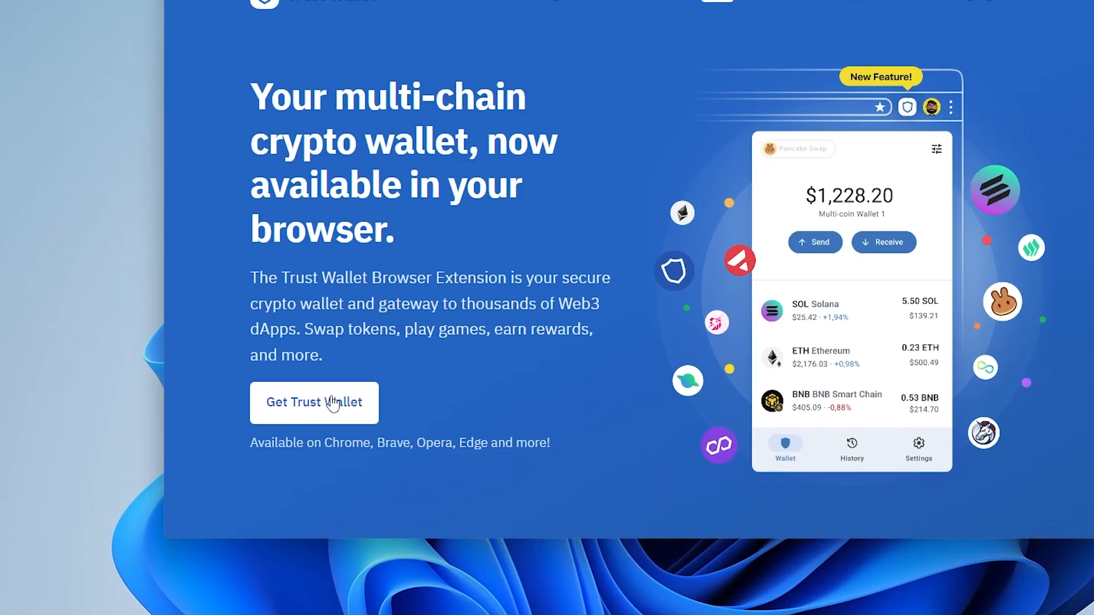
Add the Trust Wallet extension to Chrome from its Web Store listing and confirm the install
click(313, 403)
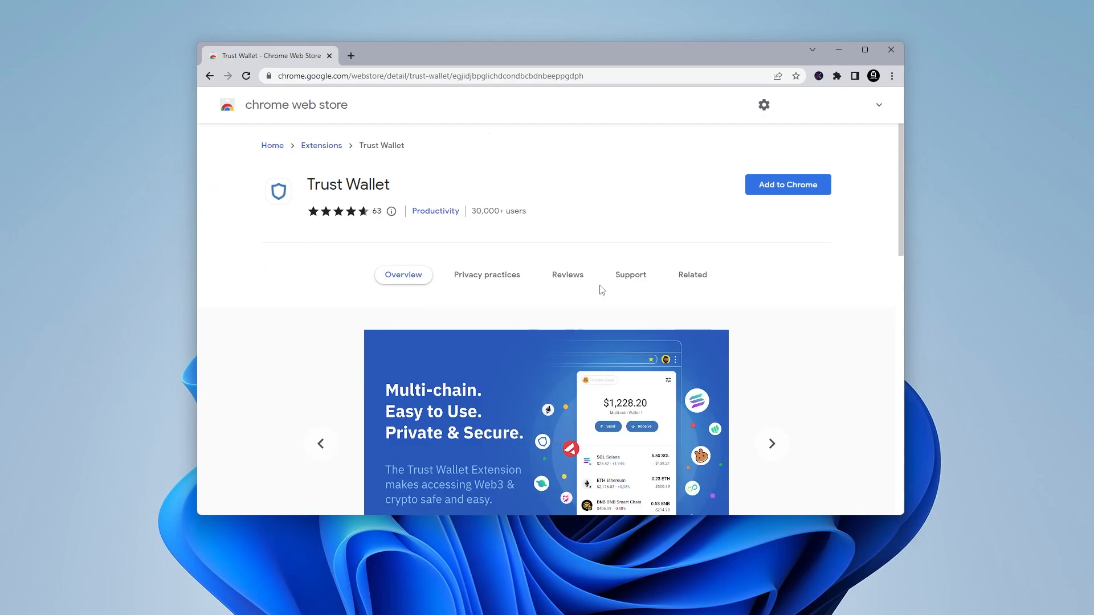
mouse_move(788, 184)
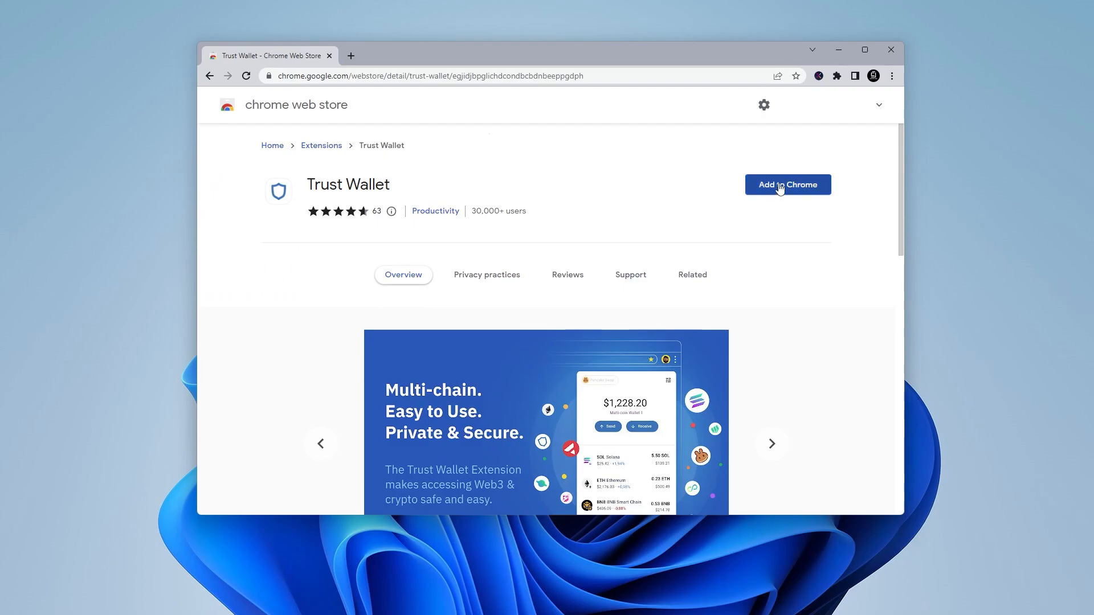
click(787, 184)
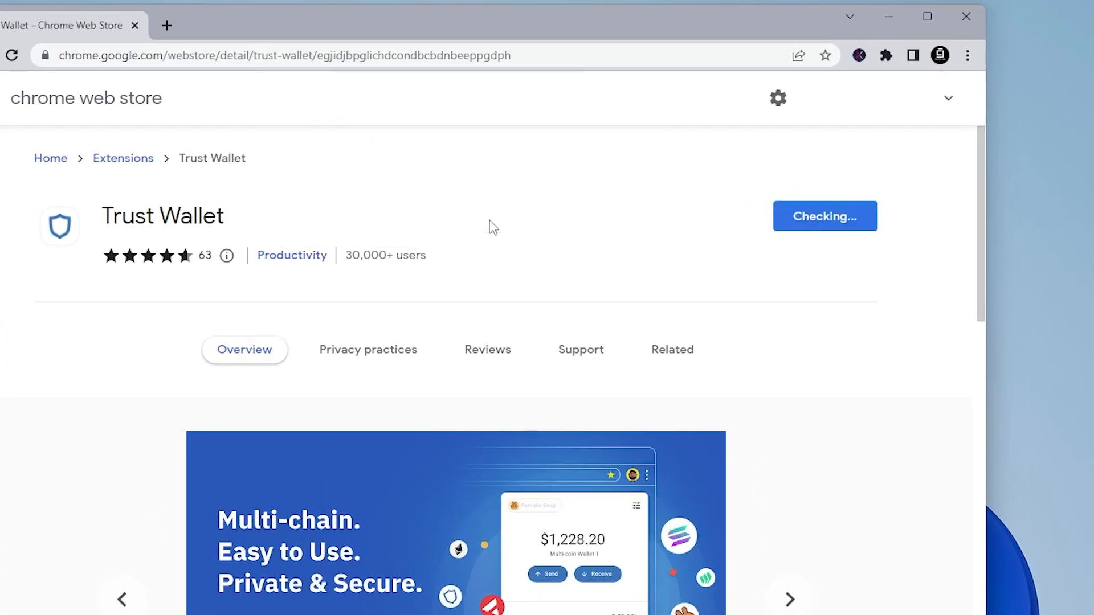
click(825, 216)
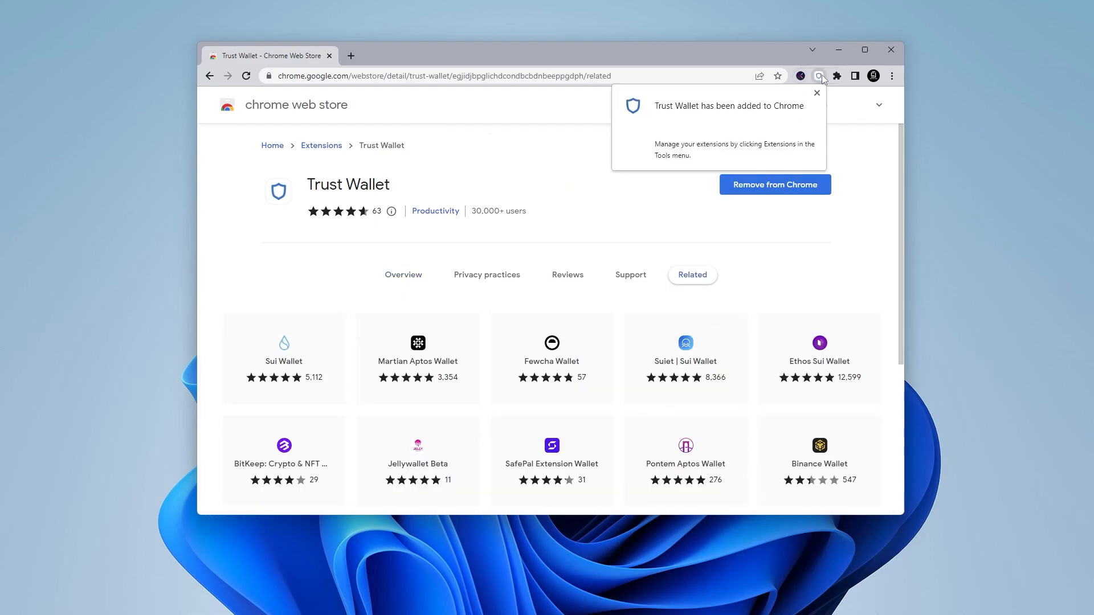
Launch Trust Wallet, choose Create a new wallet, and agree to share usage data
click(819, 76)
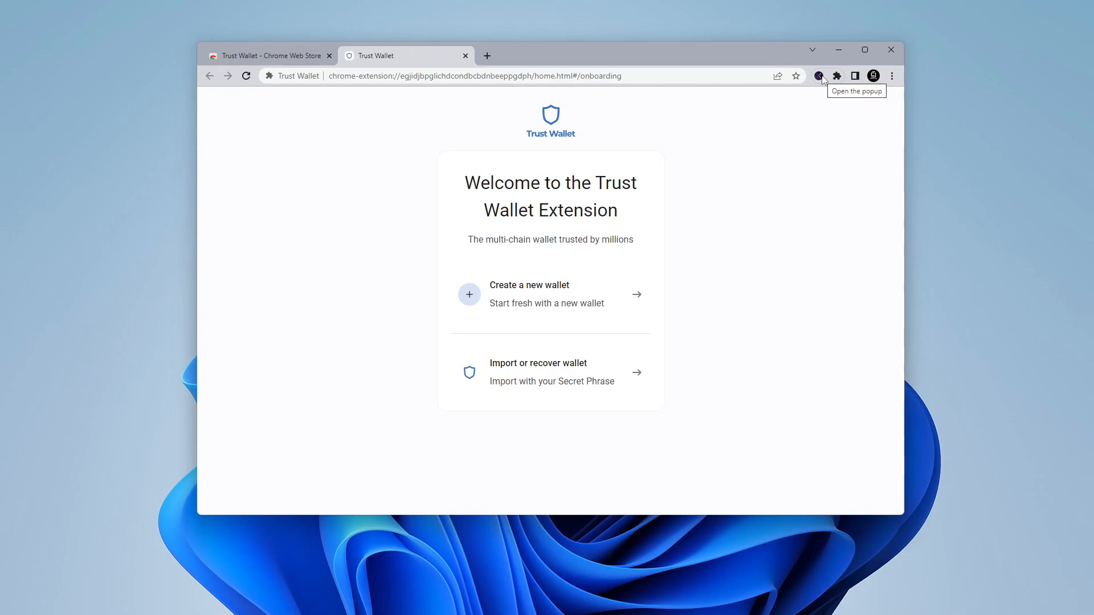
mouse_move(742, 156)
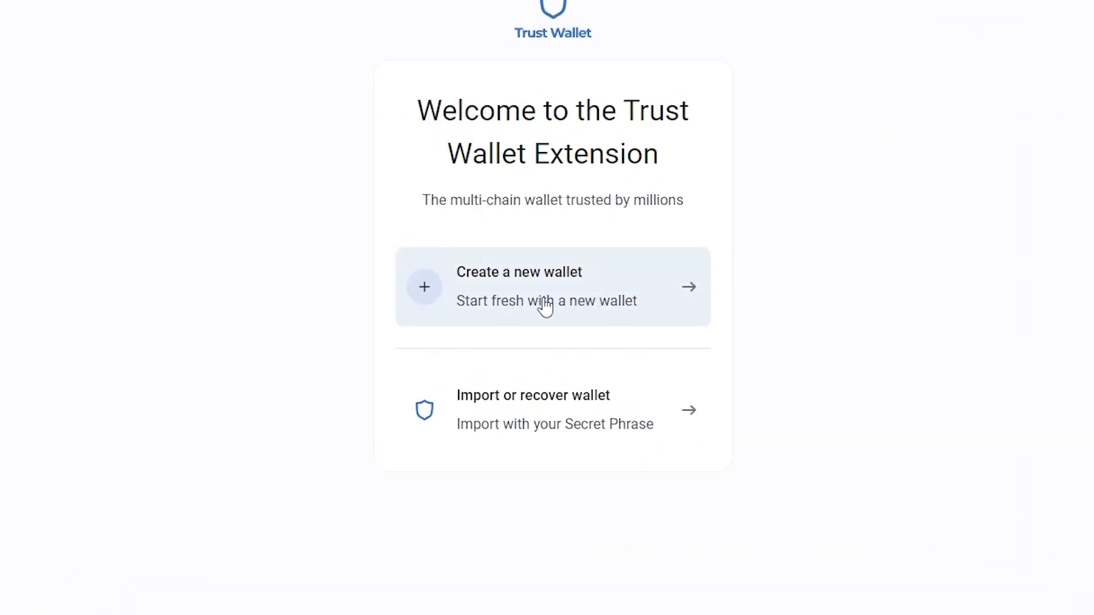
click(551, 286)
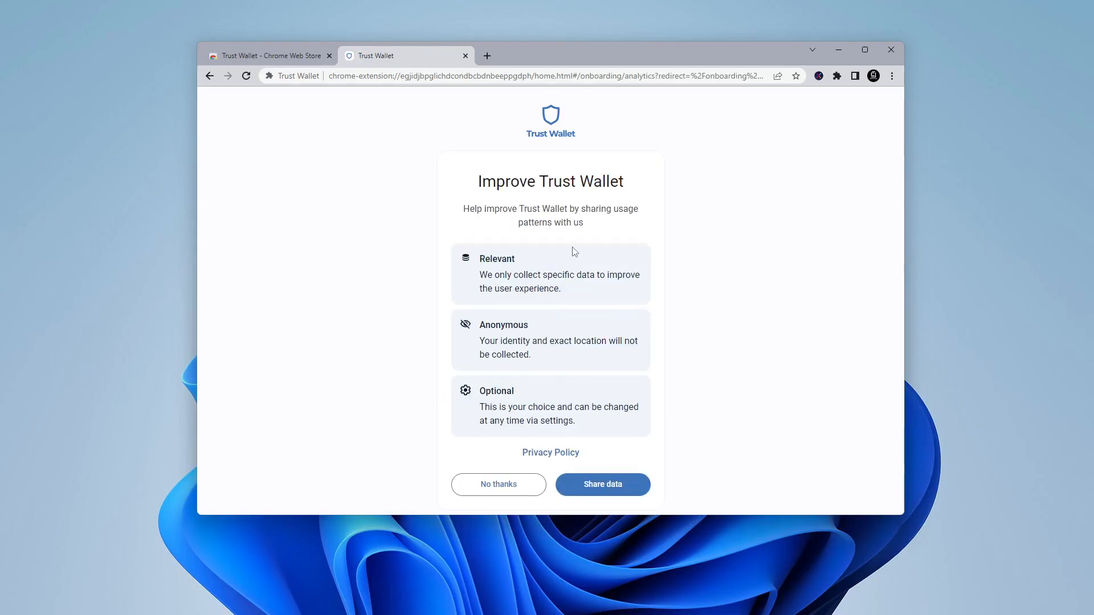
mouse_move(693, 412)
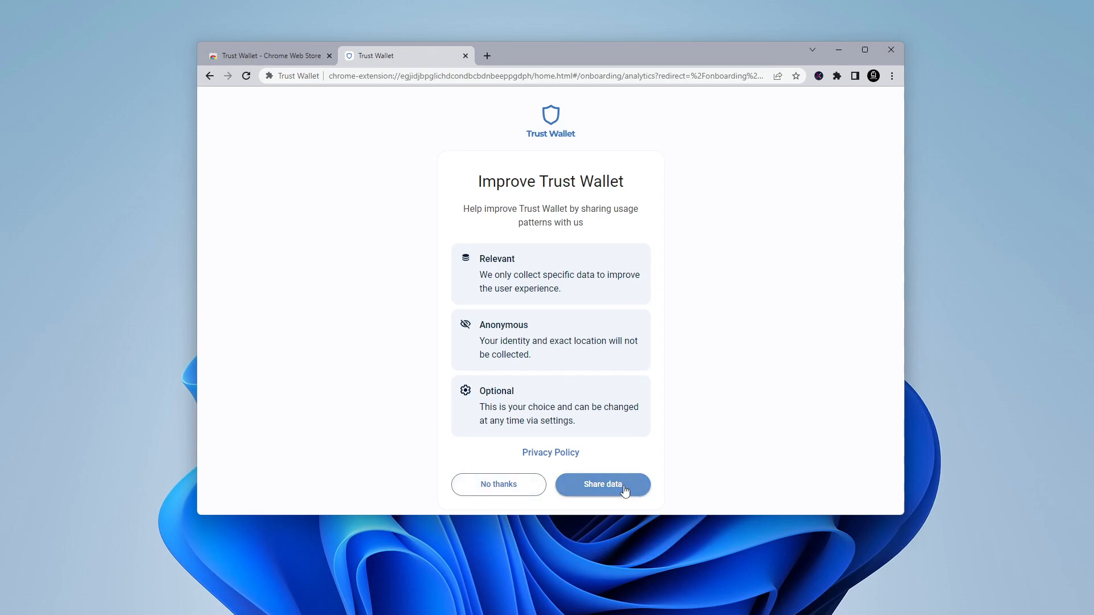
click(602, 485)
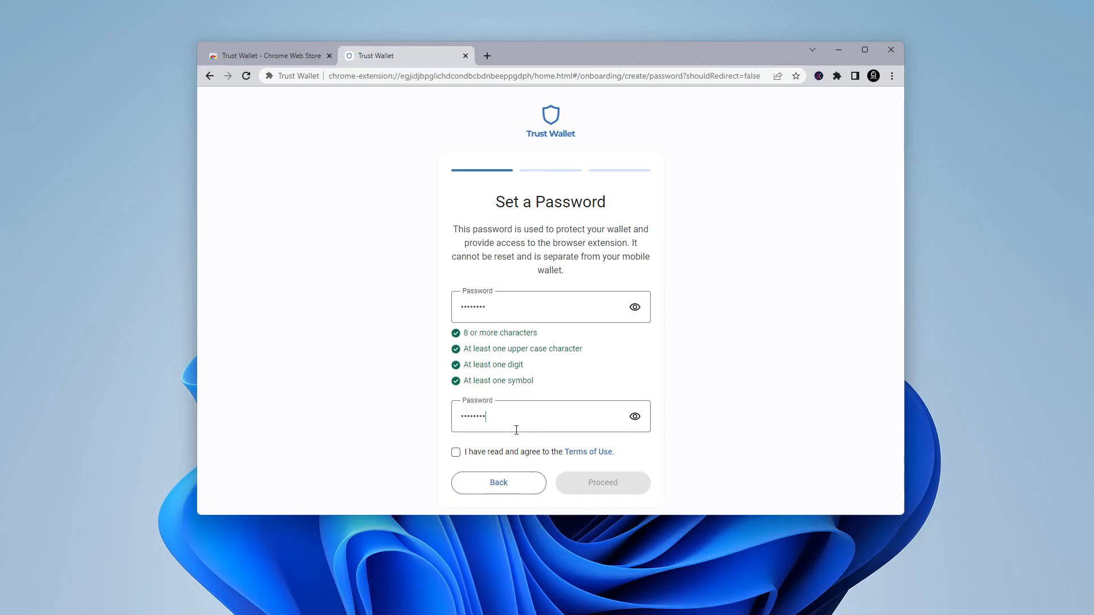
Accept the Terms of Use and submit the wallet password to proceed
click(456, 453)
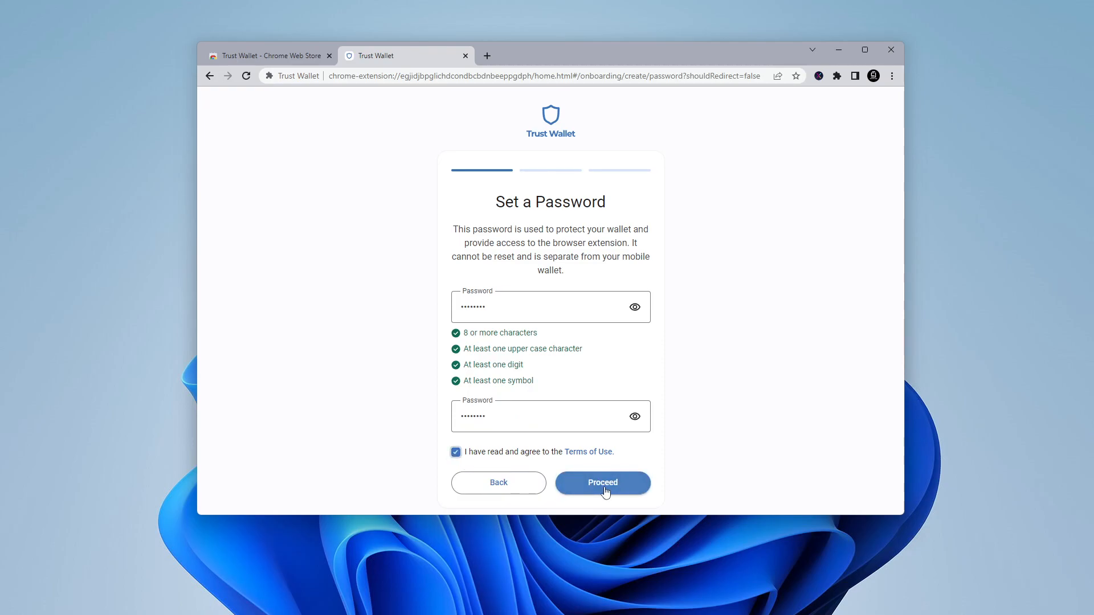
click(602, 483)
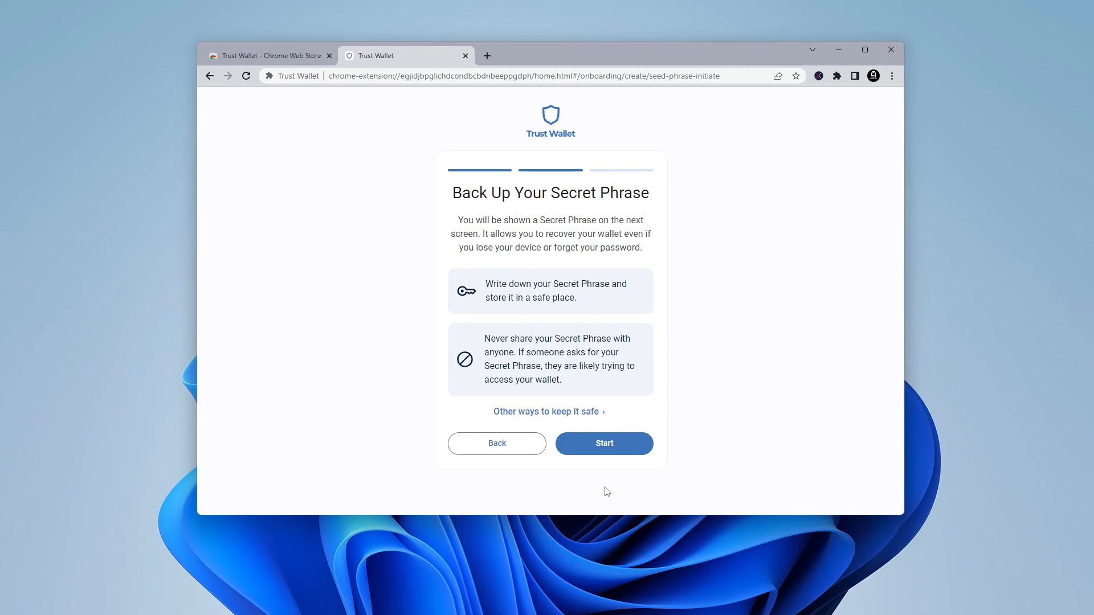
Start the backup, reveal the twelve-word secret phrase, and proceed to confirming it
click(603, 443)
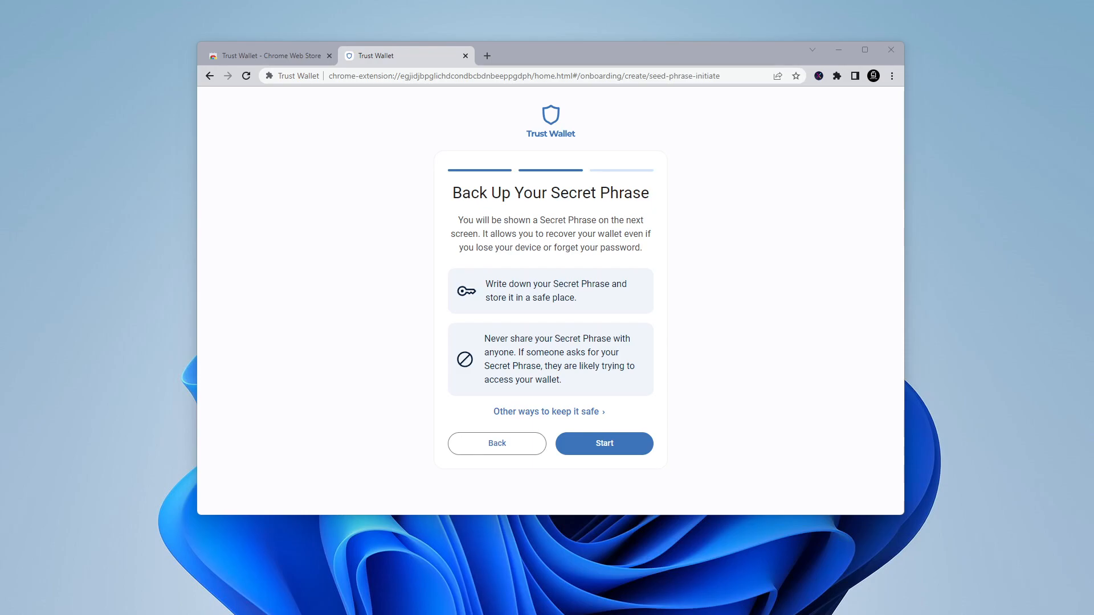
click(604, 444)
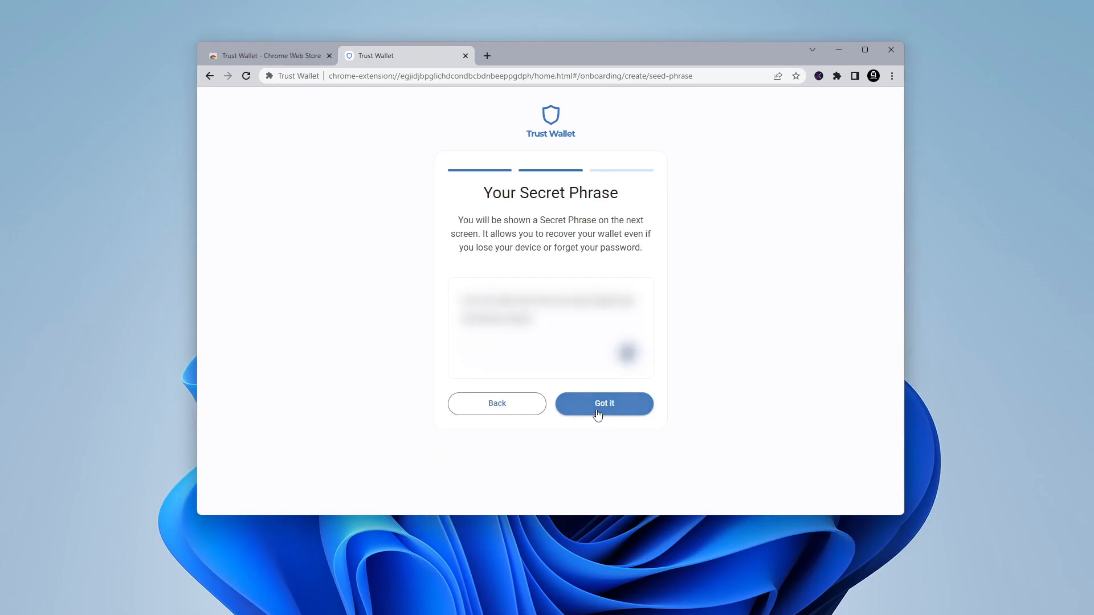
click(604, 403)
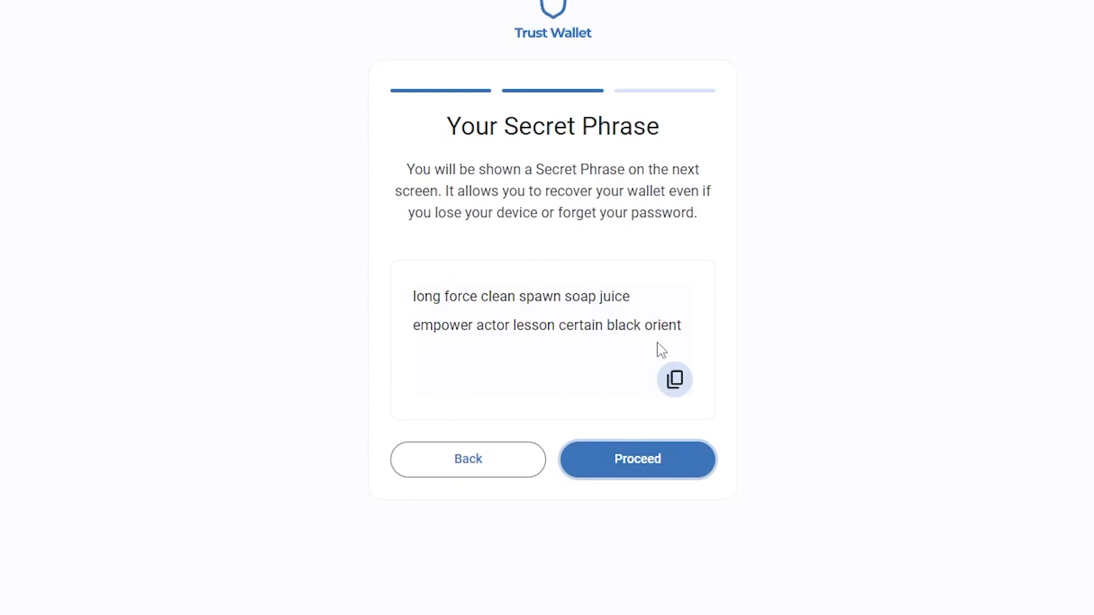
mouse_move(577, 276)
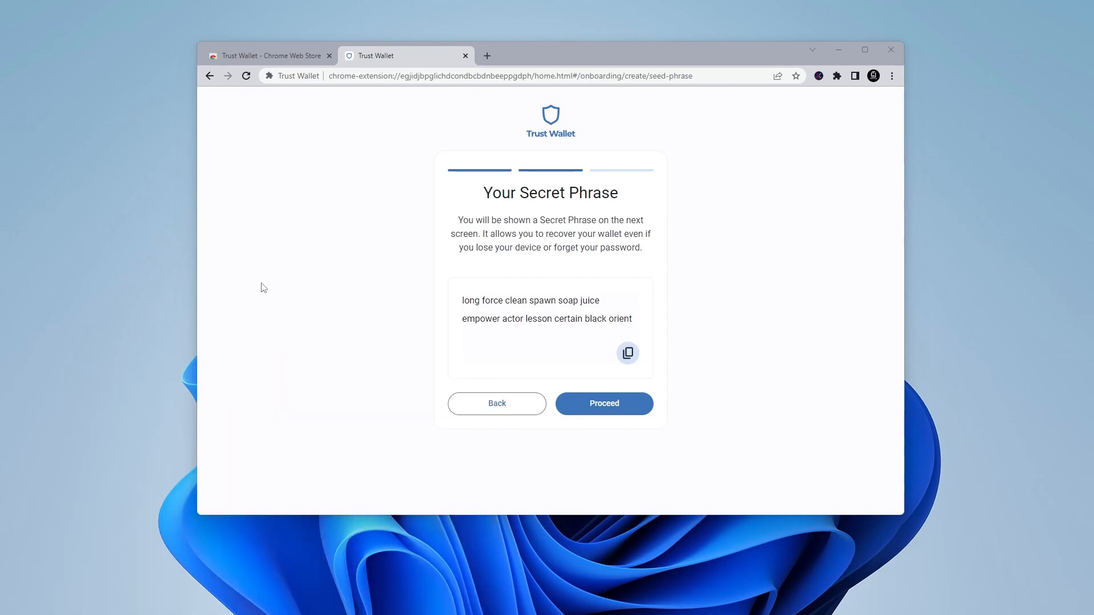
mouse_move(700, 441)
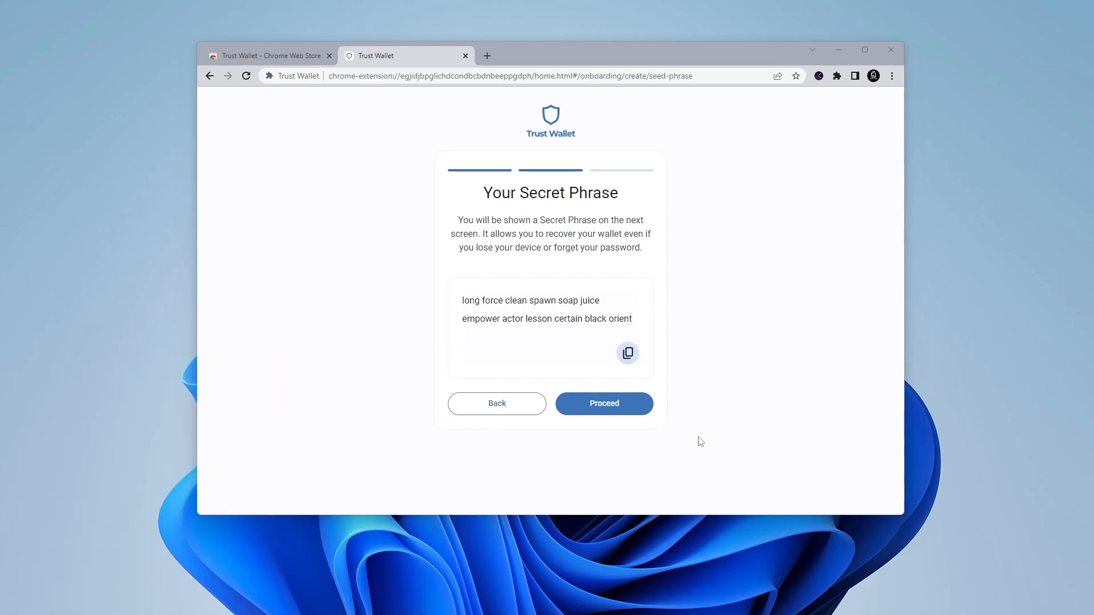
click(602, 403)
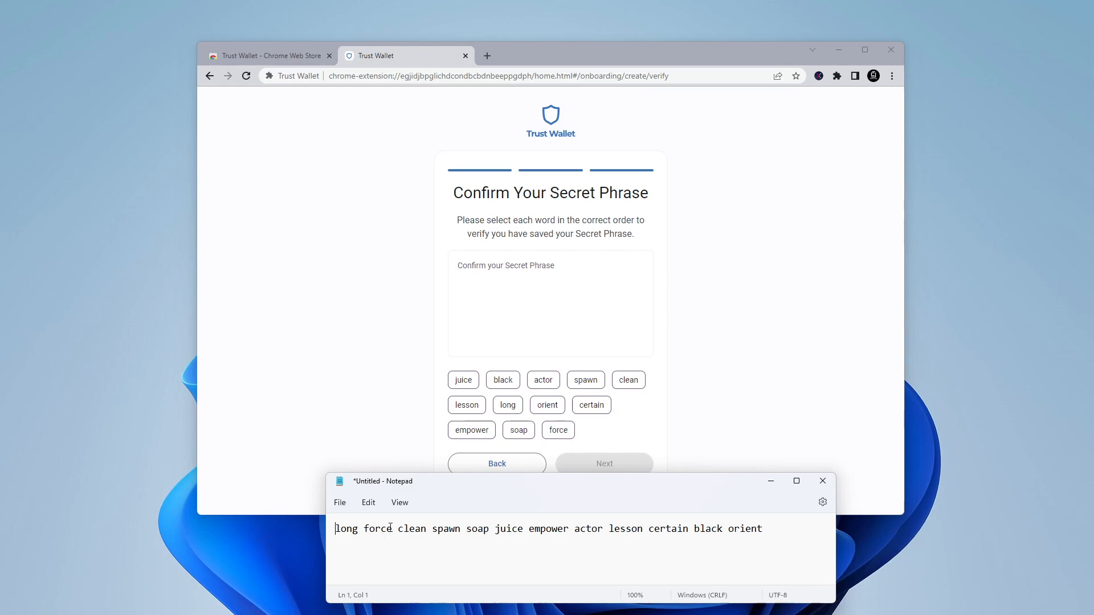
mouse_move(348, 353)
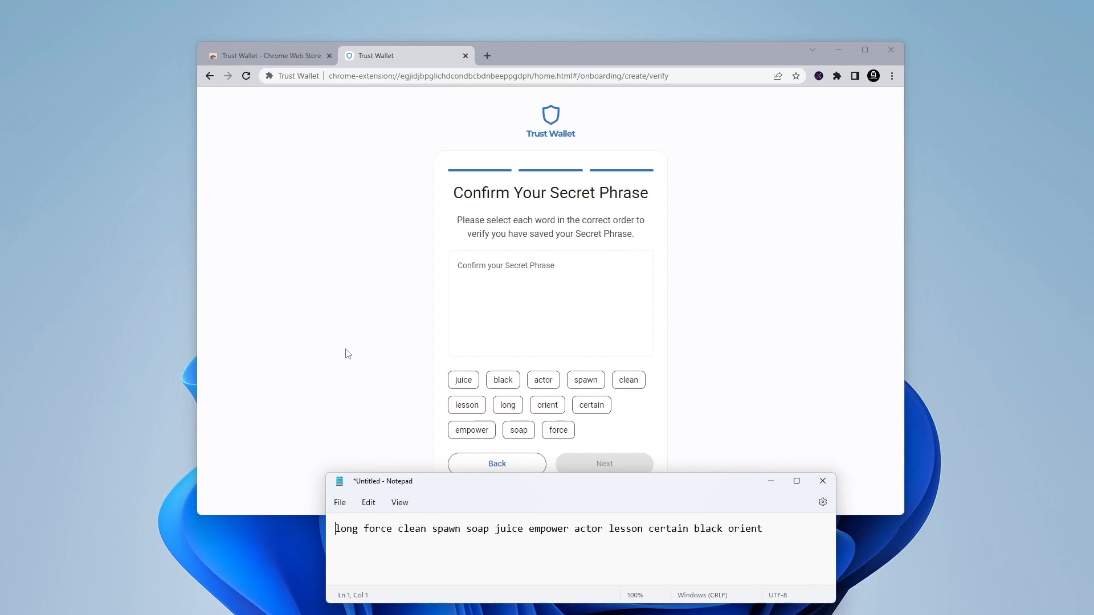
Return to the setup page from Notepad and submit the confirmed secret phrase with Next
click(557, 430)
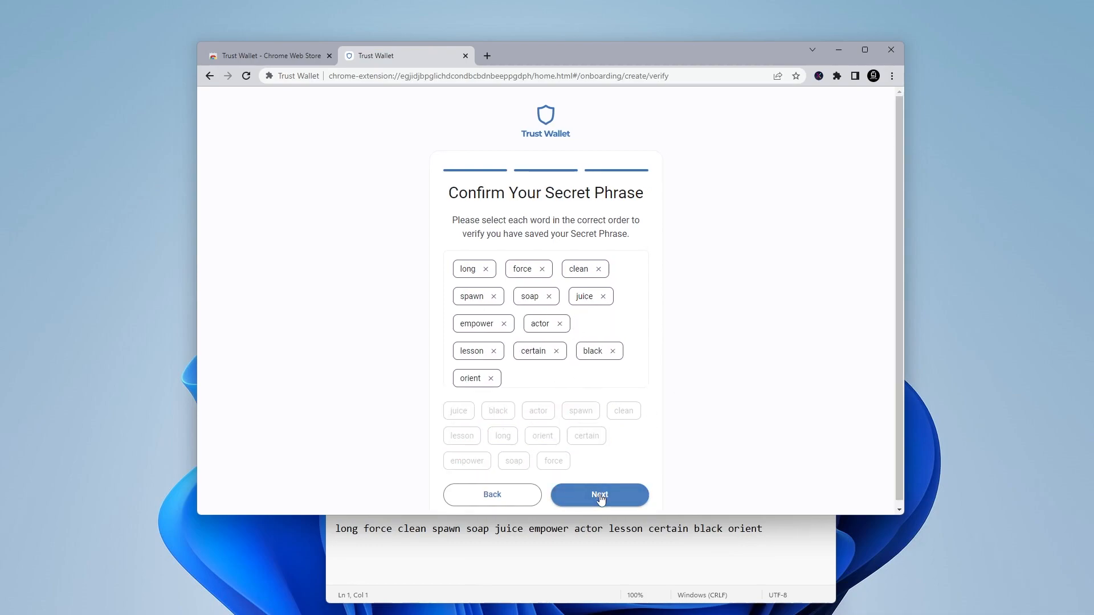
click(598, 494)
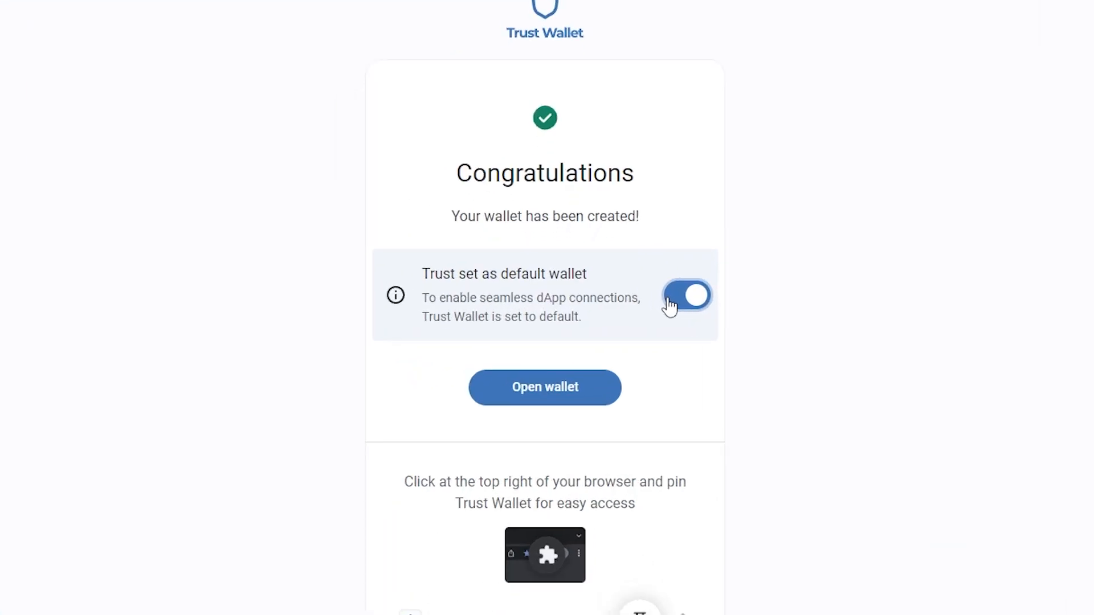
Turn off Trust as the default wallet, then pin Trust Wallet from Chrome's Extensions menu
click(685, 295)
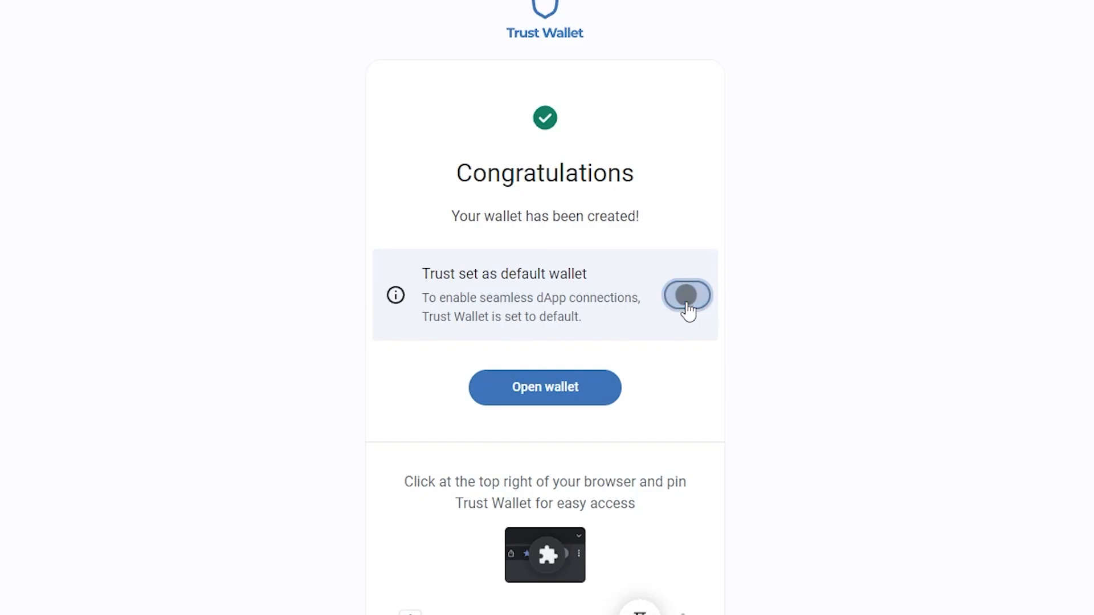
click(686, 295)
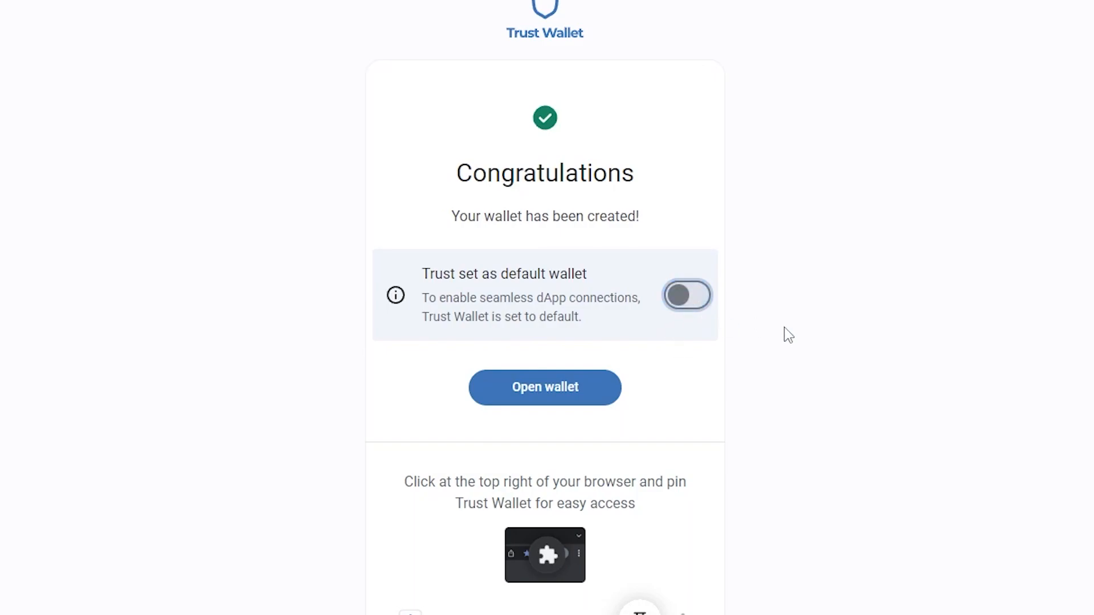
scroll(down, 3)
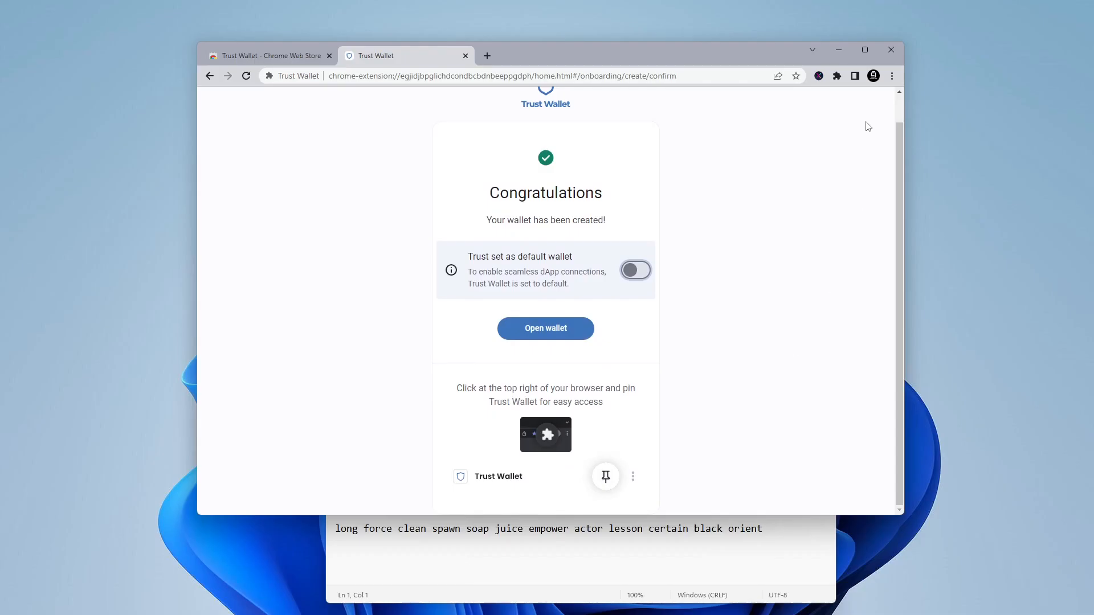
click(836, 75)
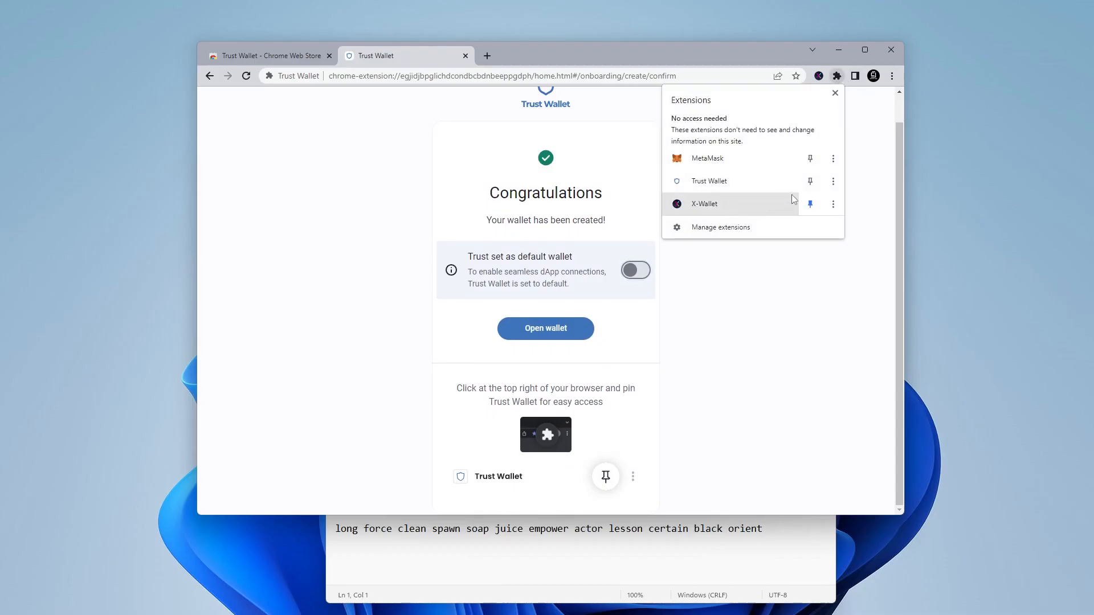
click(810, 181)
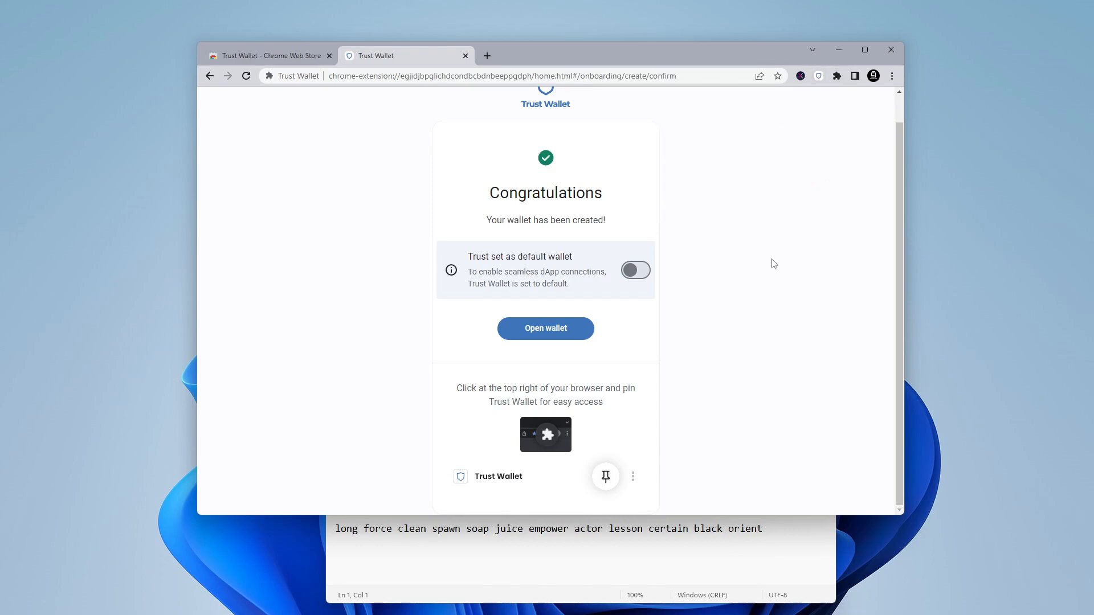
mouse_move(545, 328)
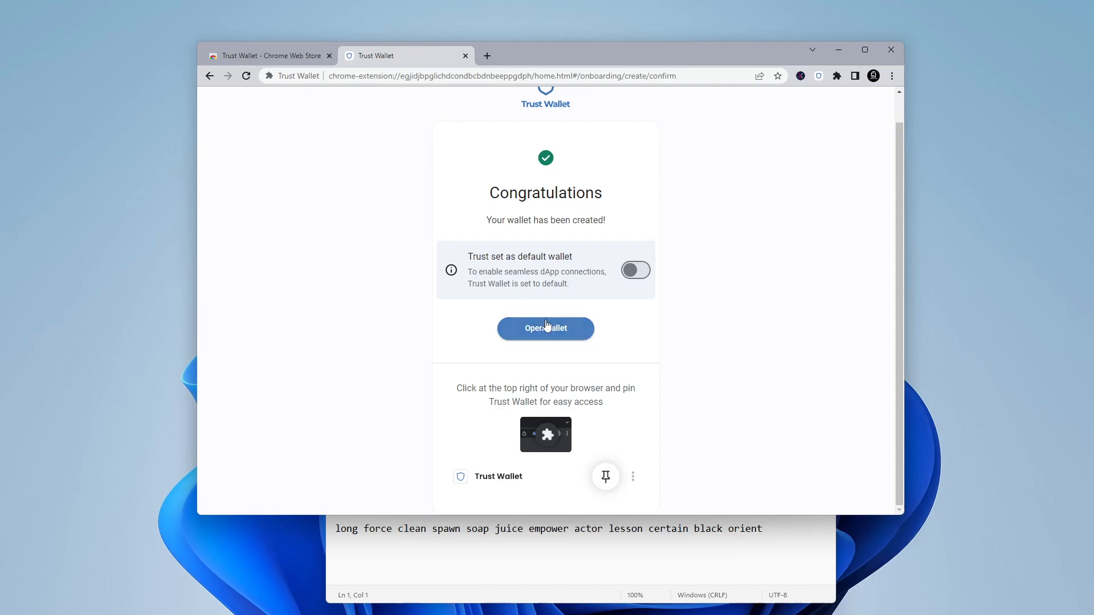
Open the new wallet and dismiss both intro tips to reach the token list
click(545, 328)
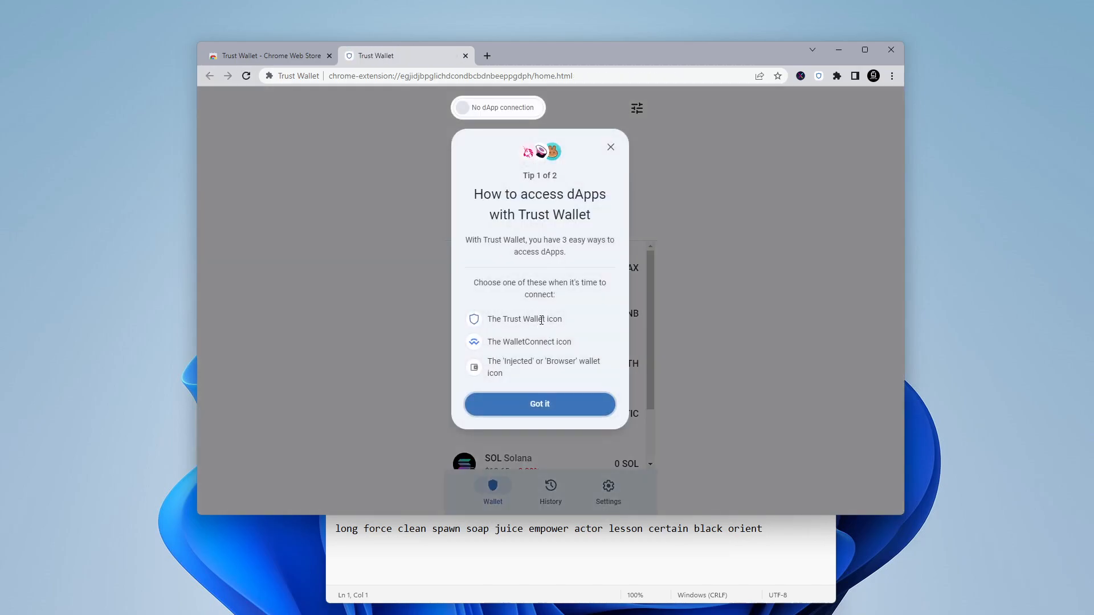
click(539, 404)
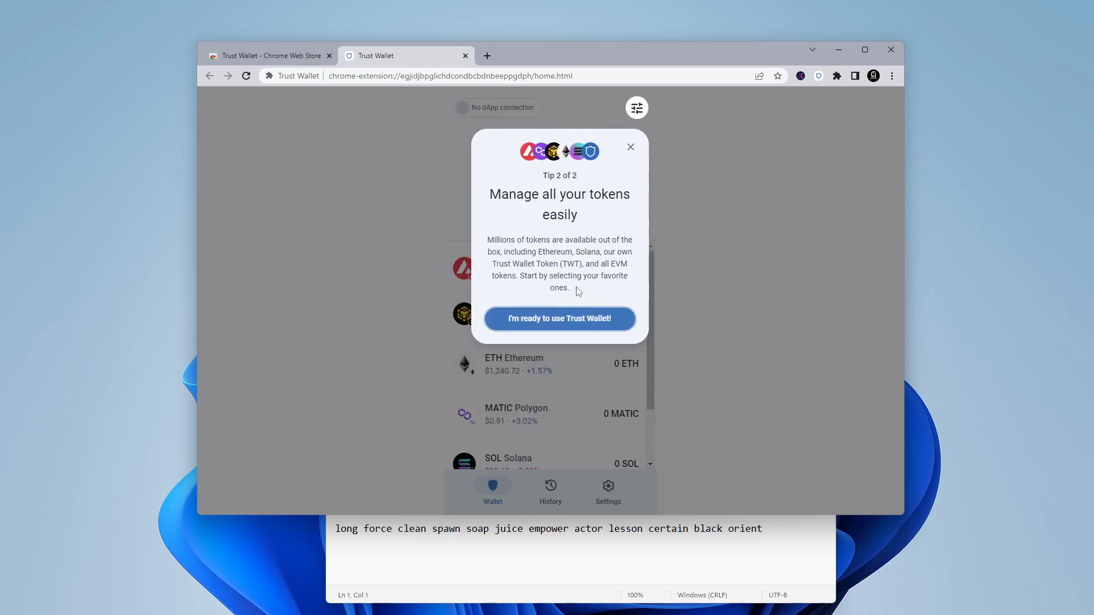
mouse_move(636, 109)
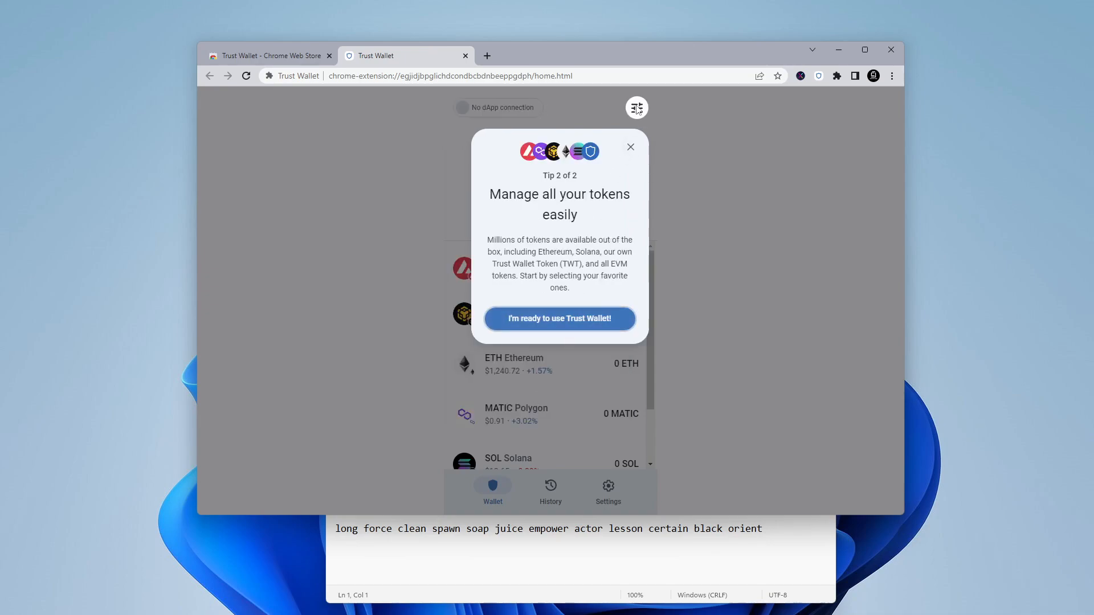
mouse_move(558, 319)
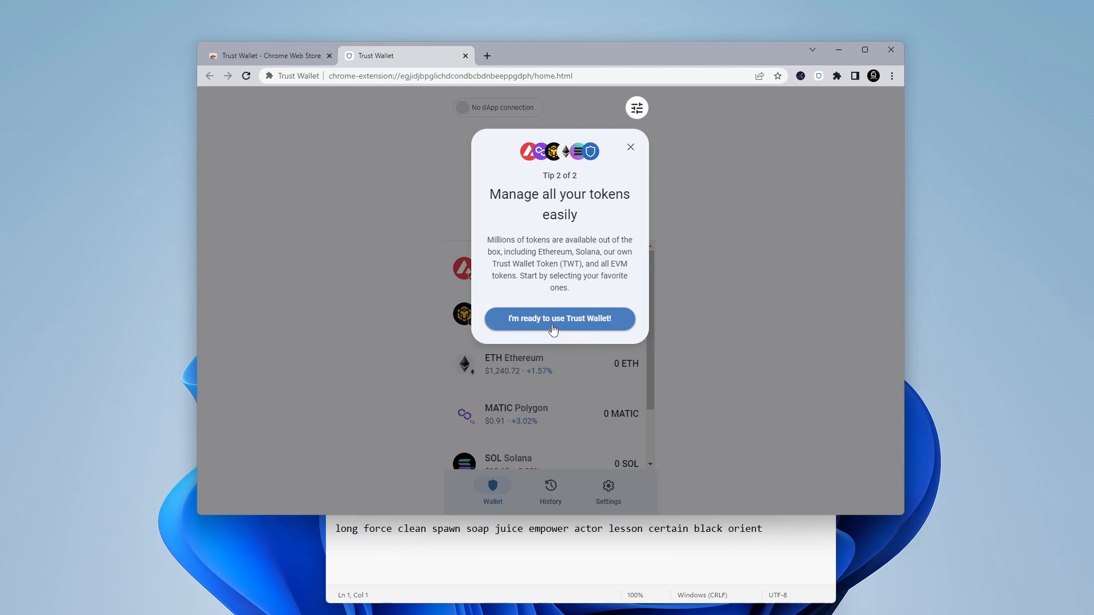
click(559, 319)
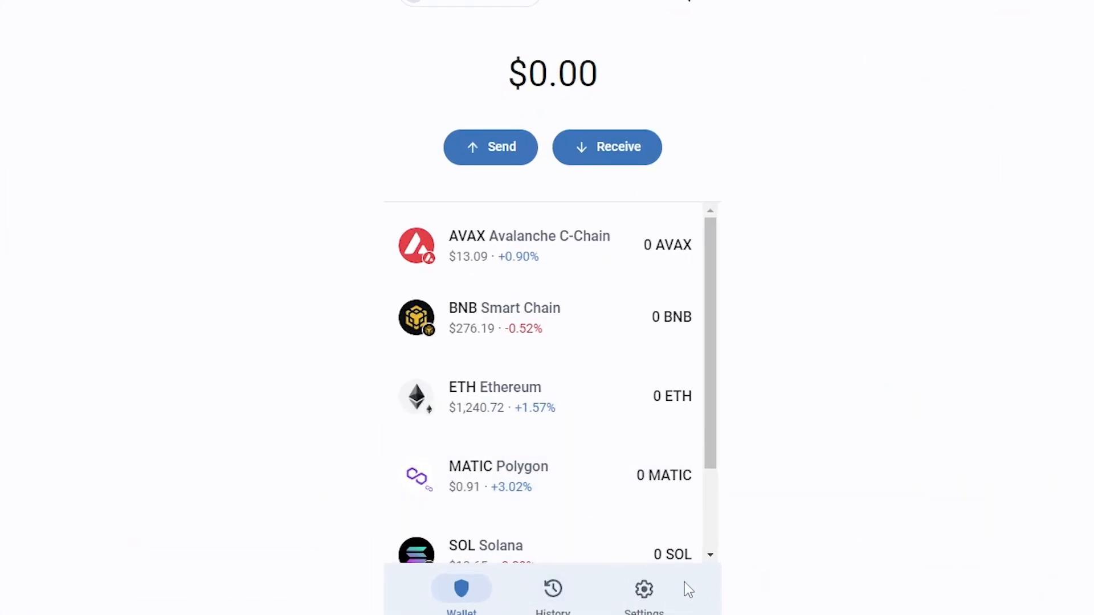
Visit Settings, view the Network list, and go back to the settings list
click(642, 592)
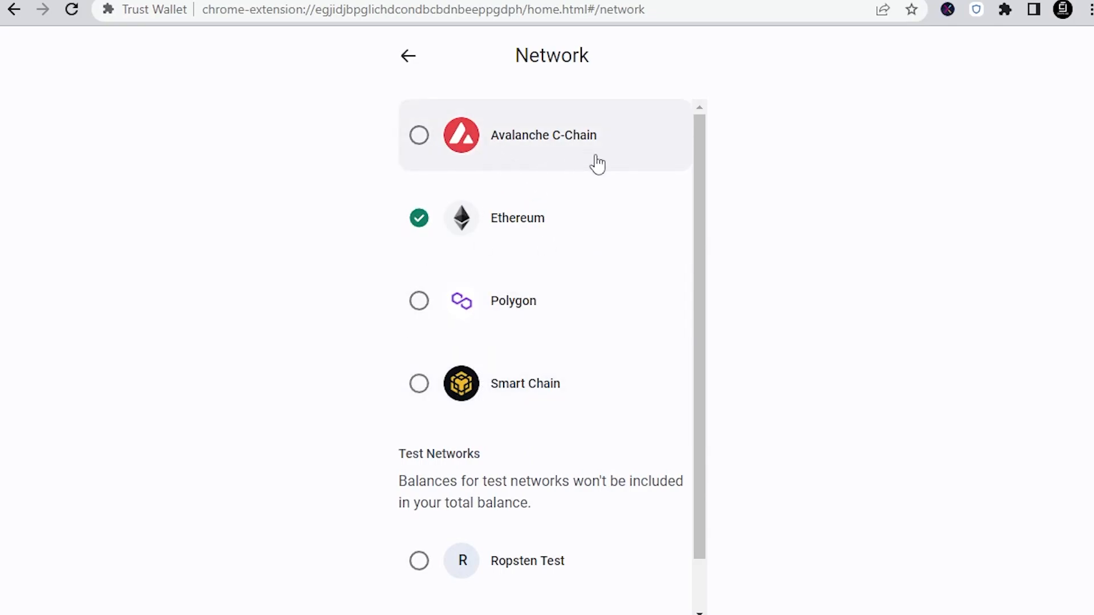
mouse_move(554, 399)
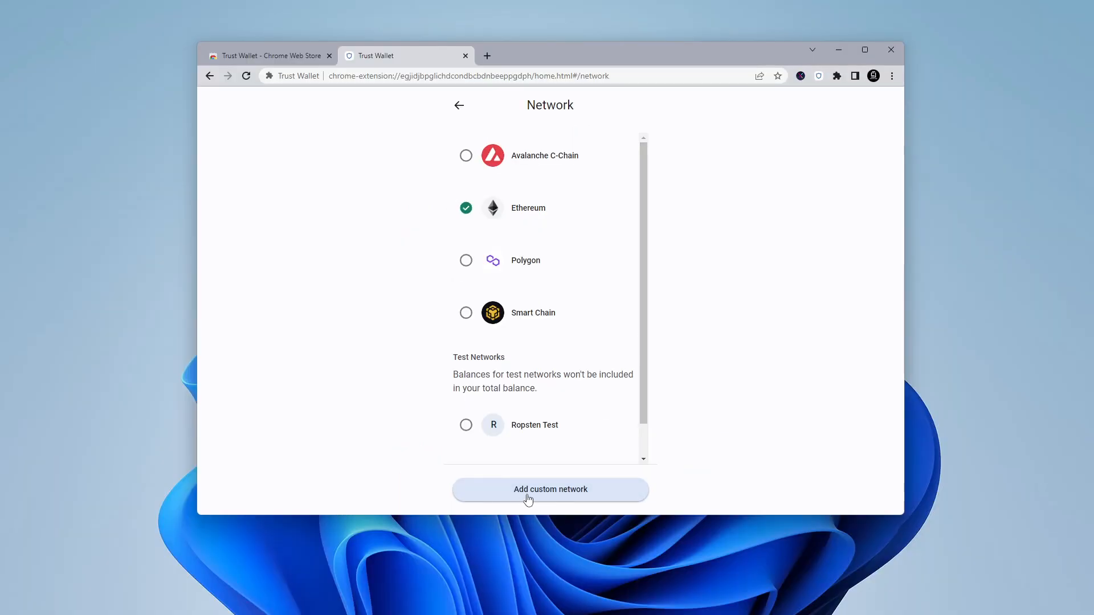
mouse_move(552, 497)
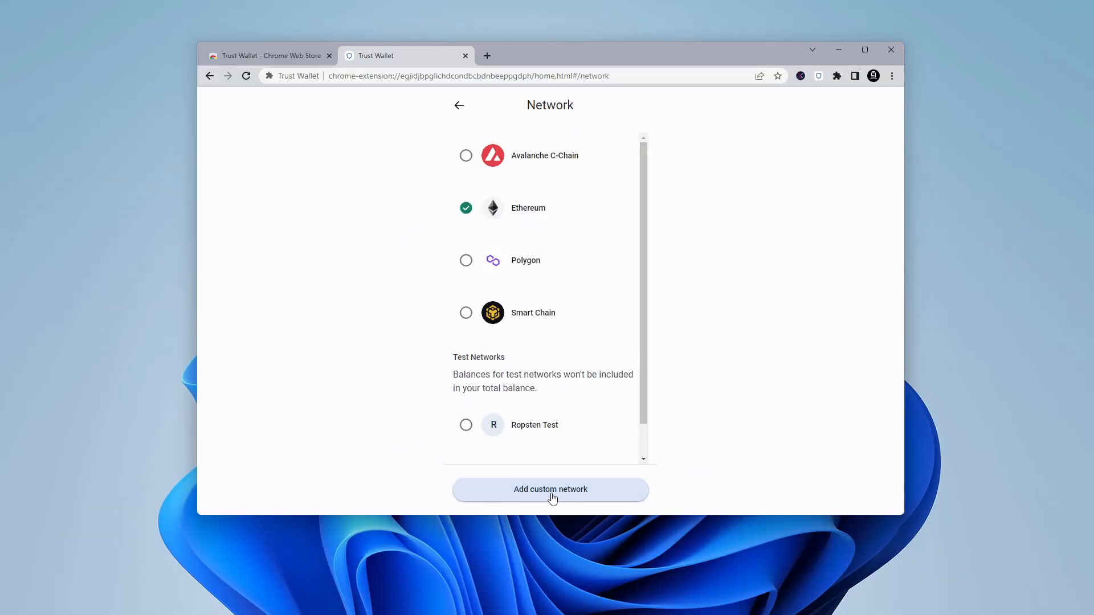
mouse_move(463, 109)
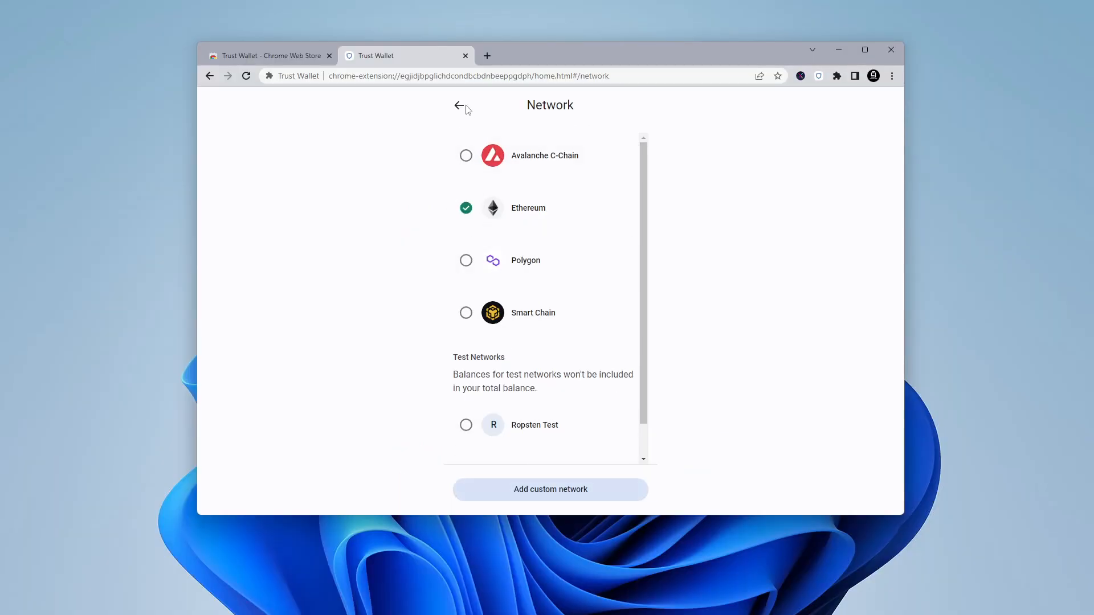
click(459, 106)
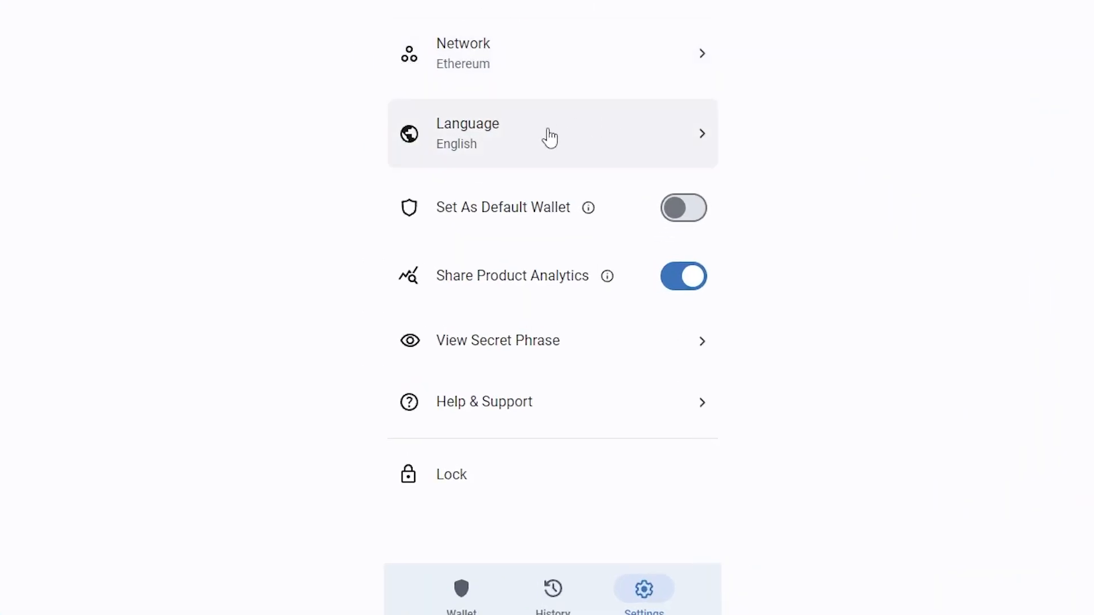
mouse_move(591, 203)
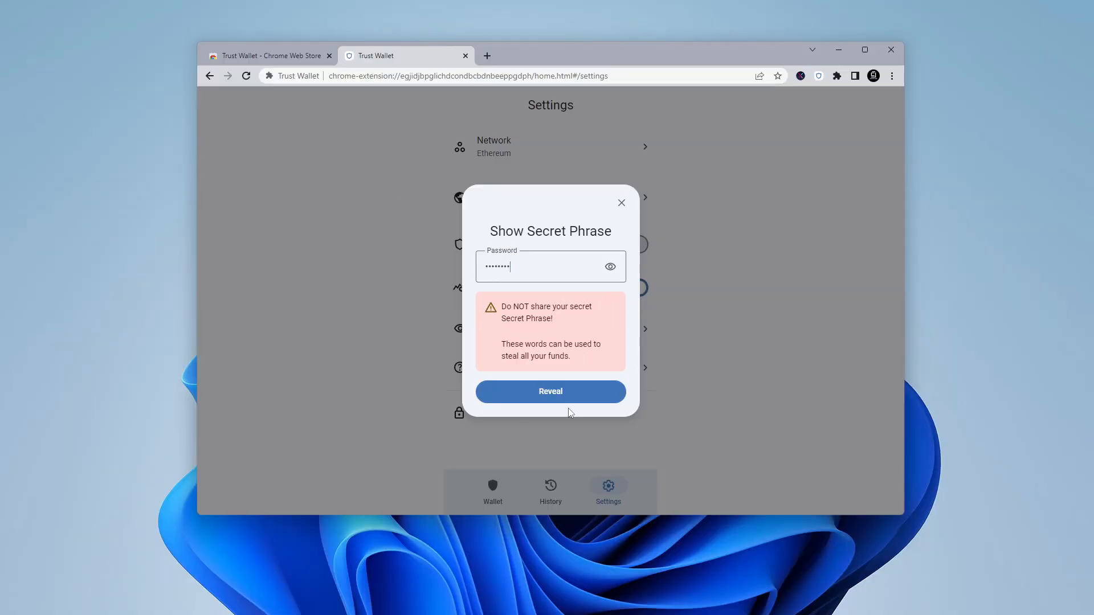
Reveal the secret phrase with the password, copy it, and close the dialog
click(549, 391)
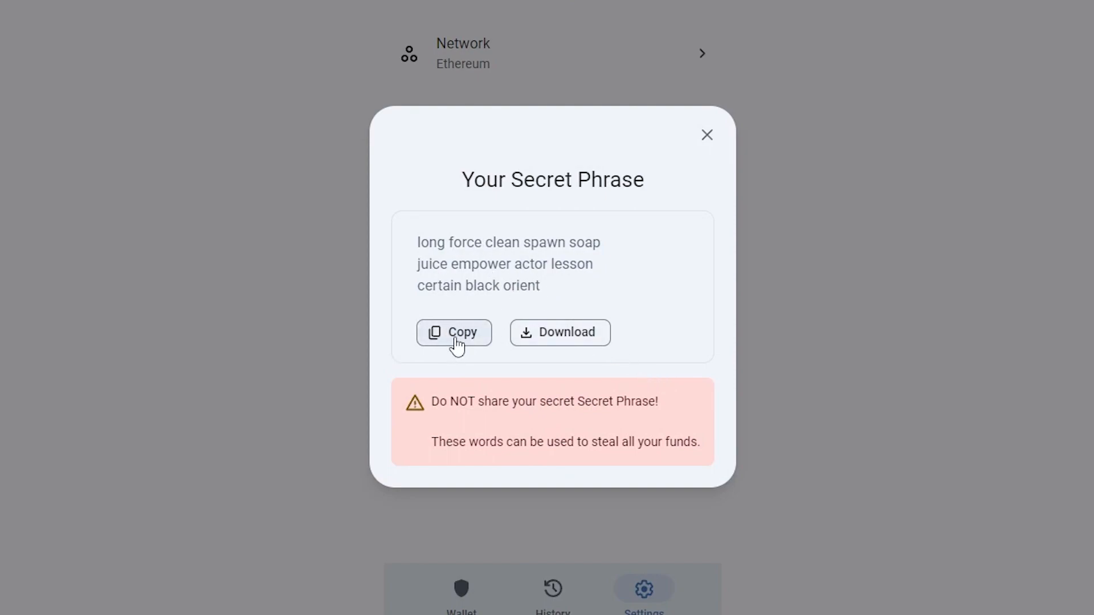
click(559, 331)
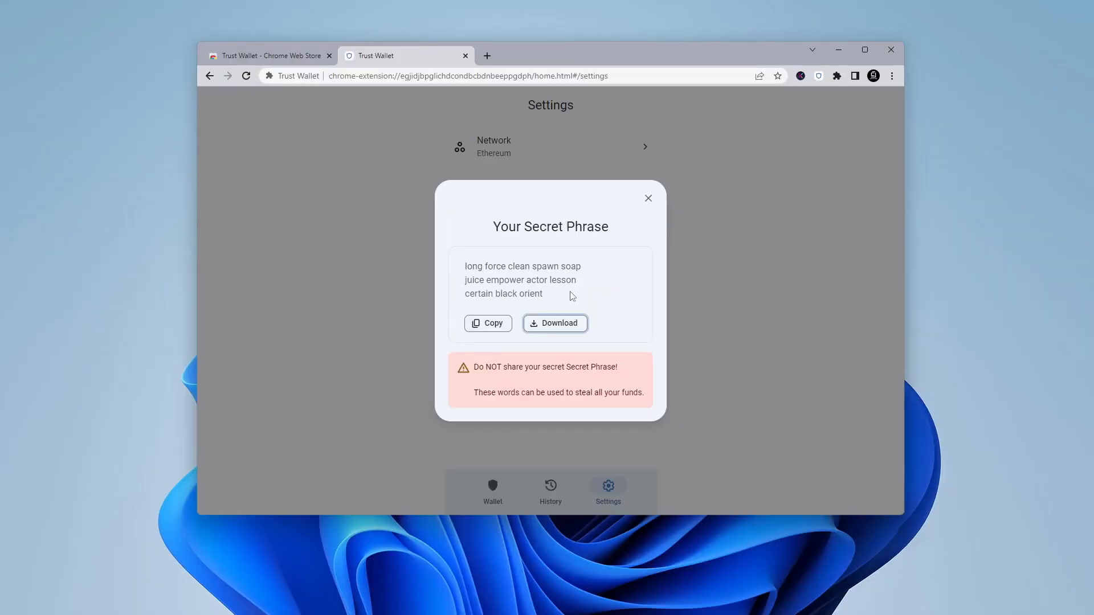
mouse_move(558, 296)
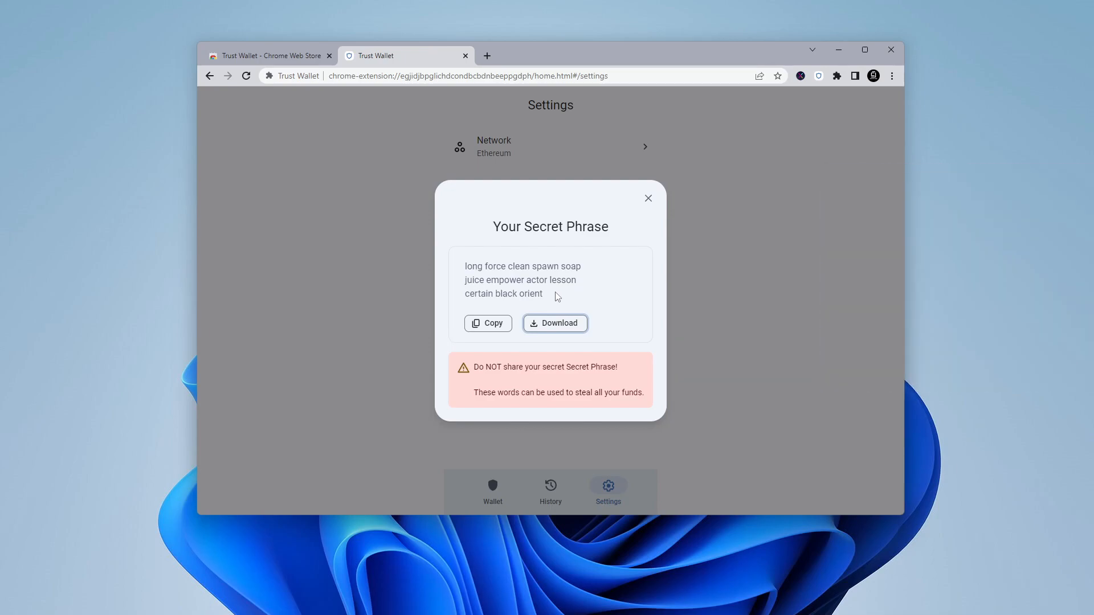
click(647, 198)
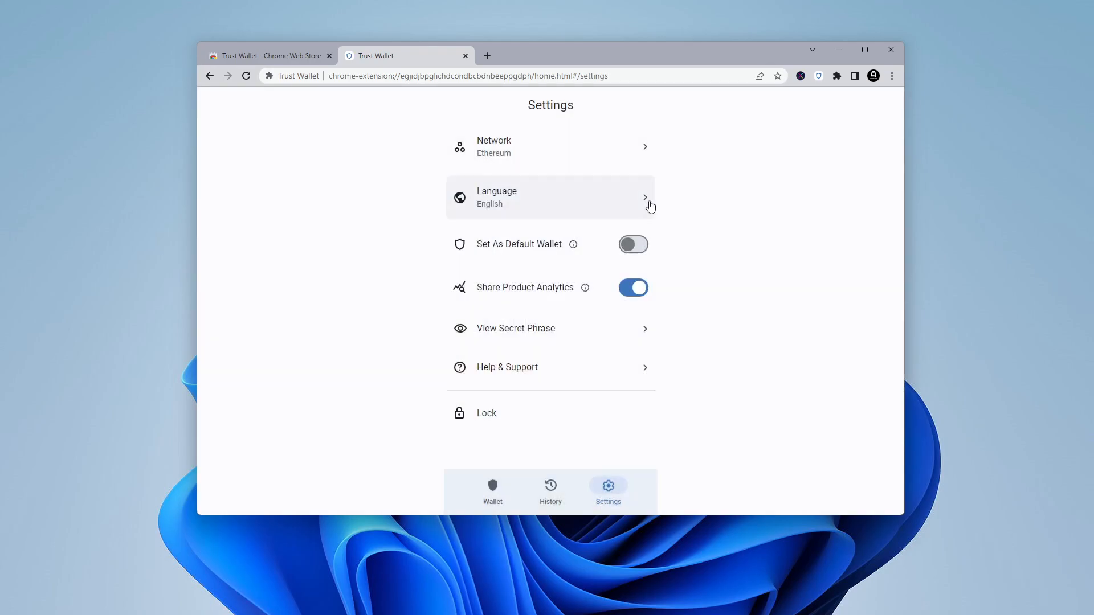
mouse_move(493, 493)
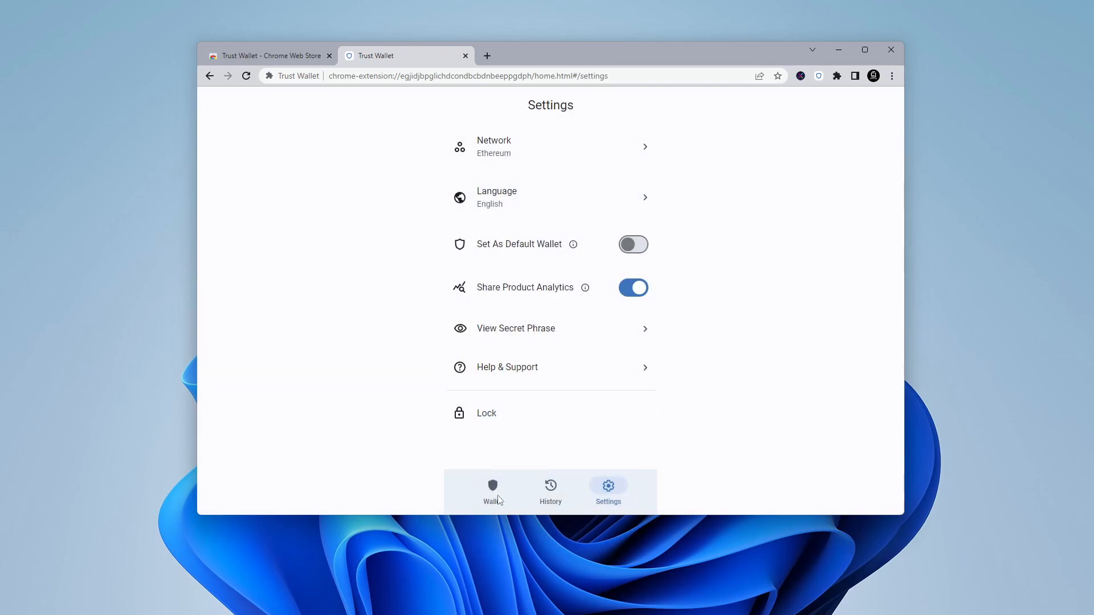
Return from Settings to the wallet home via the Wallet tab
click(492, 491)
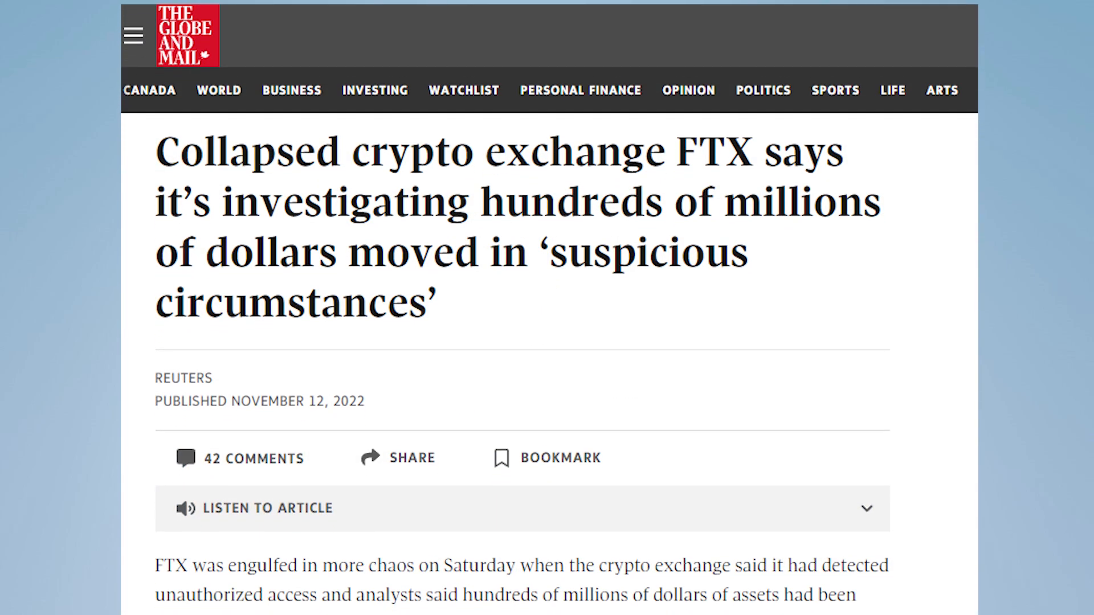
scroll(down, 3)
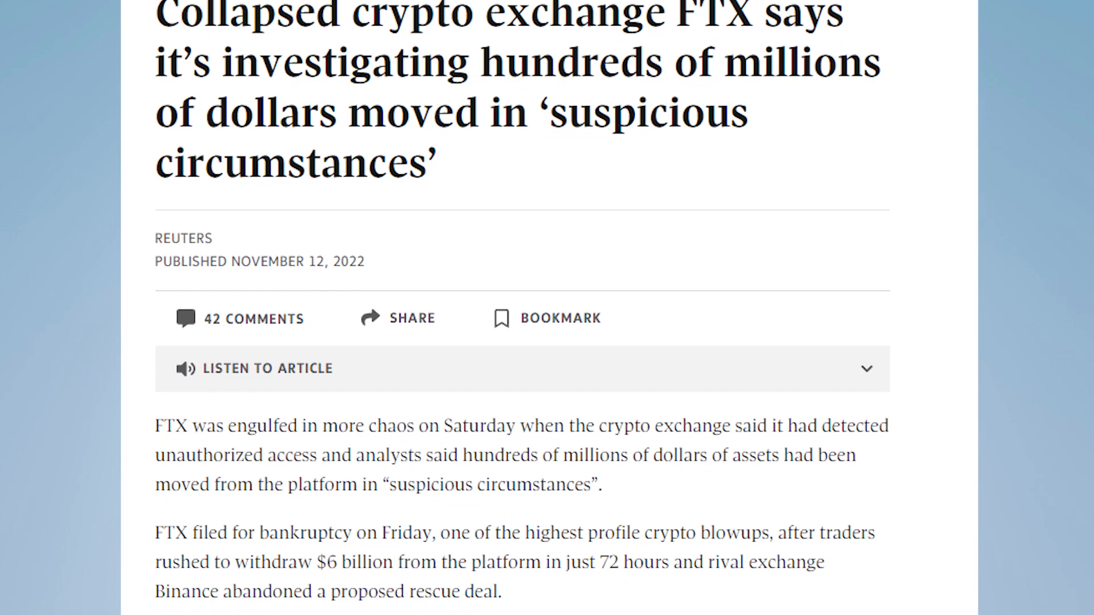